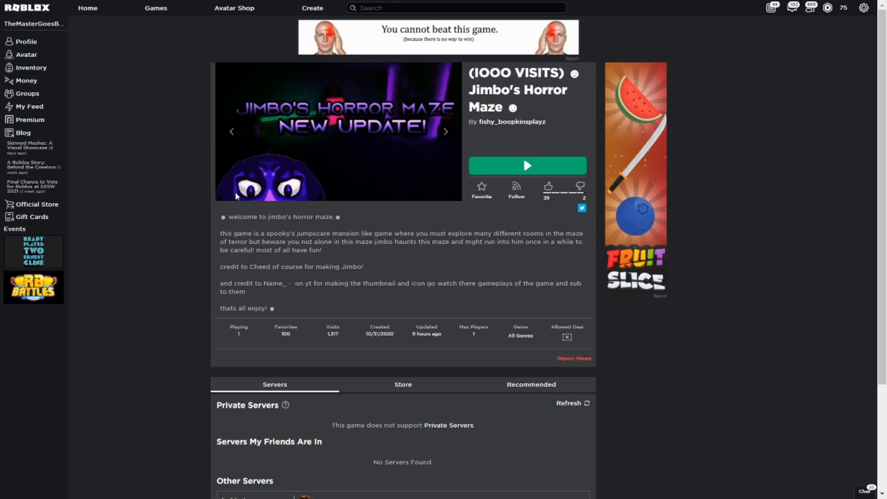
mouse_move(306, 265)
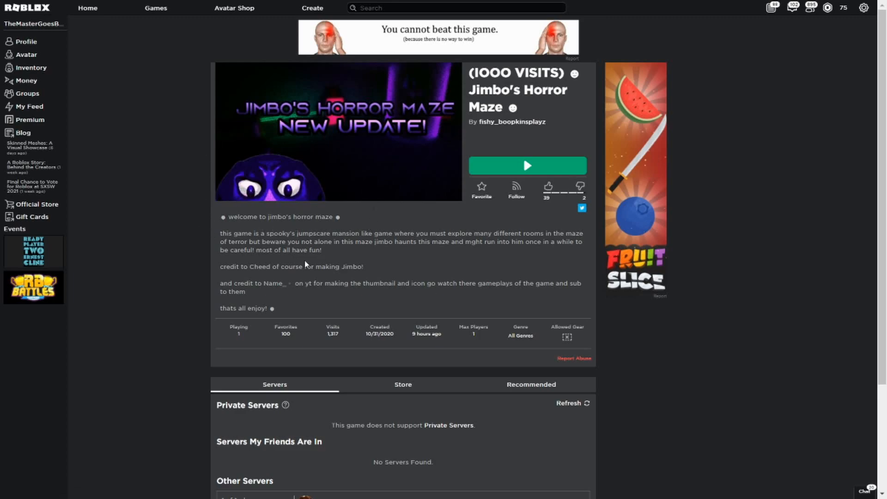
Step: Launch Jimbo's Horror Maze from its game page with the green Play button
click(527, 166)
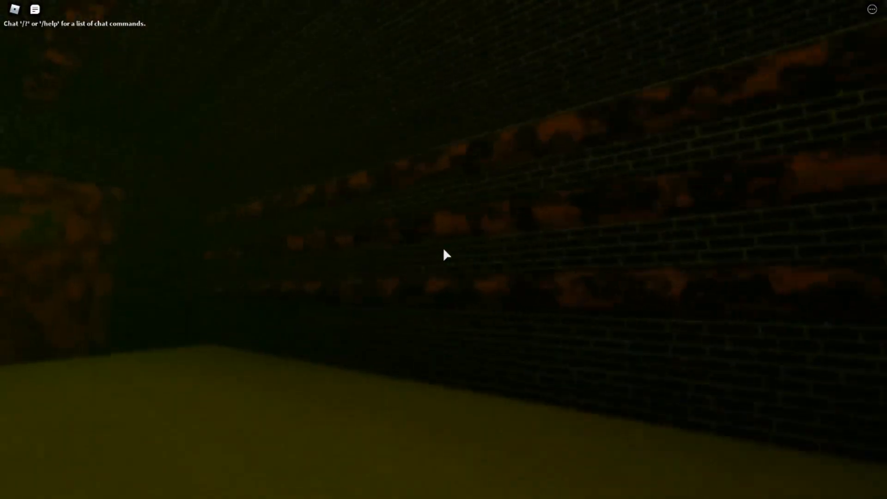
Step: Focus the game window and walk forward through the dark sewer maze corridors
click(34, 10)
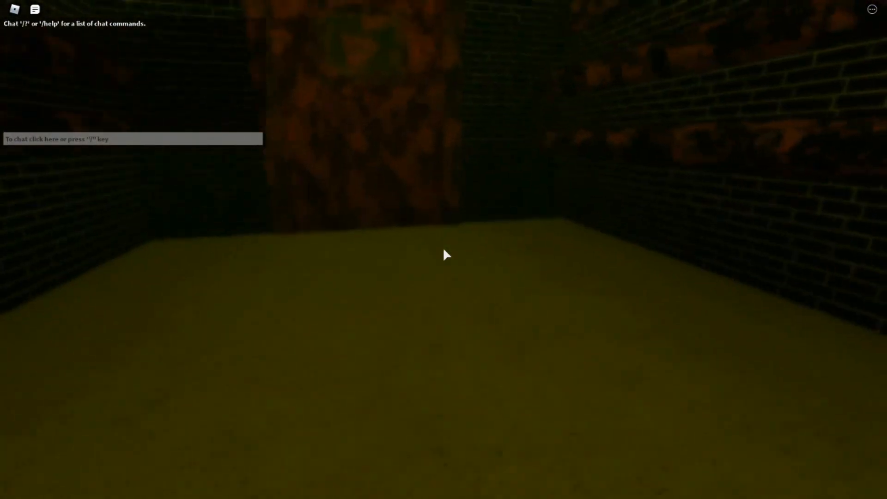
key(w)
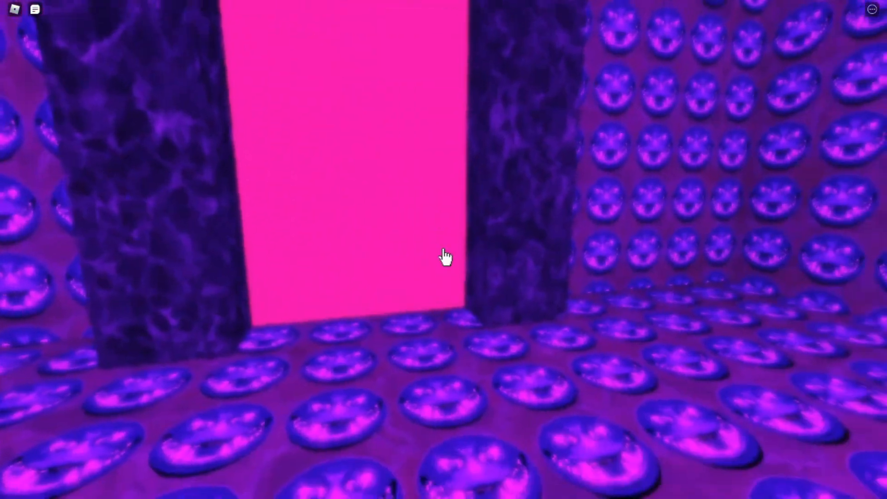
mouse_move(446, 256)
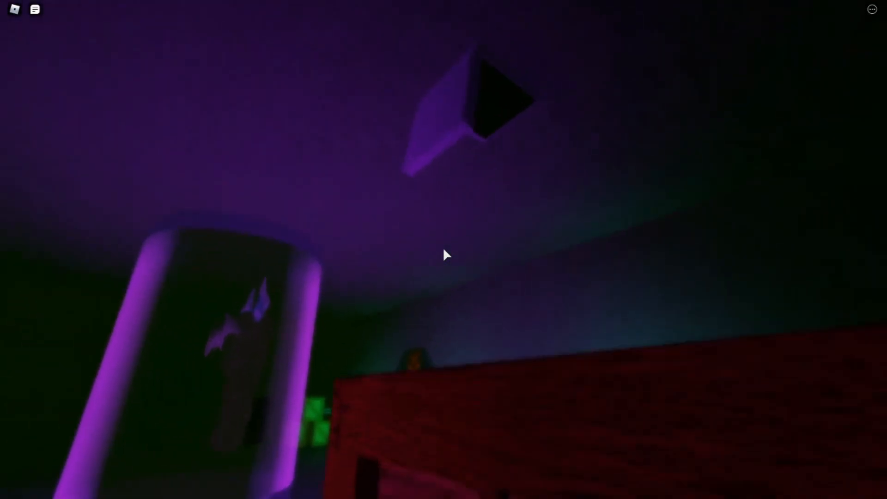
mouse_move(444, 255)
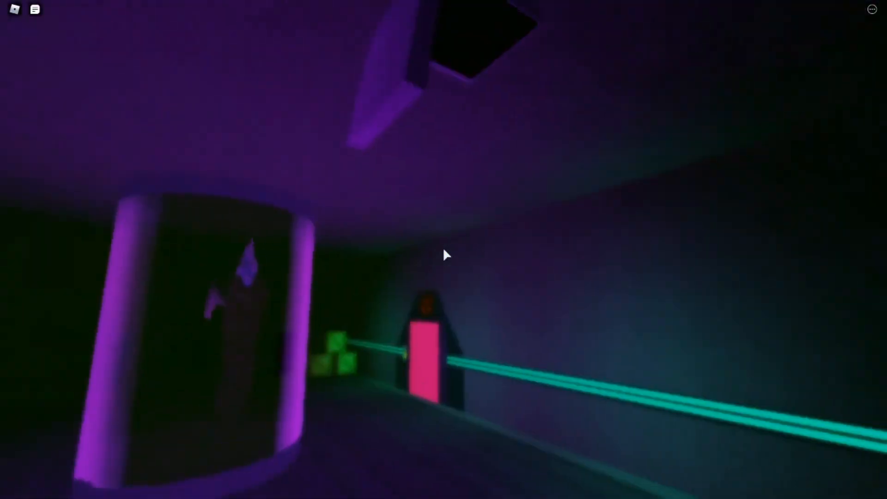
mouse_move(444, 255)
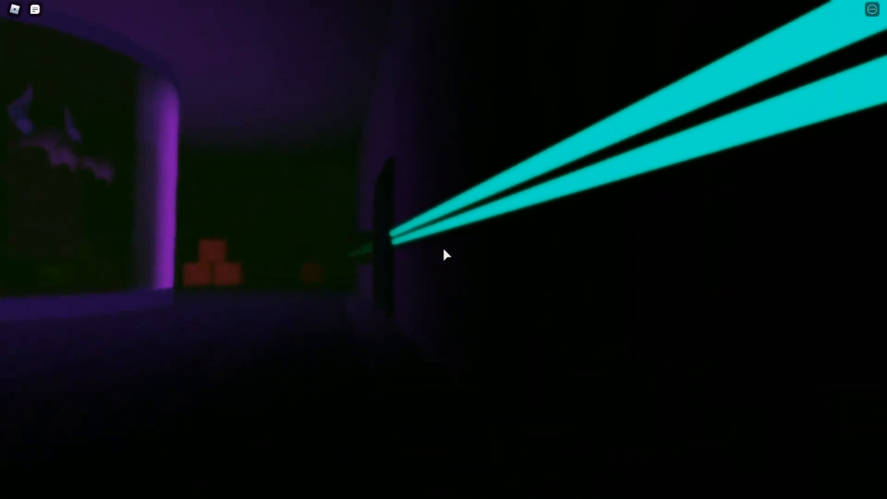
mouse_move(444, 254)
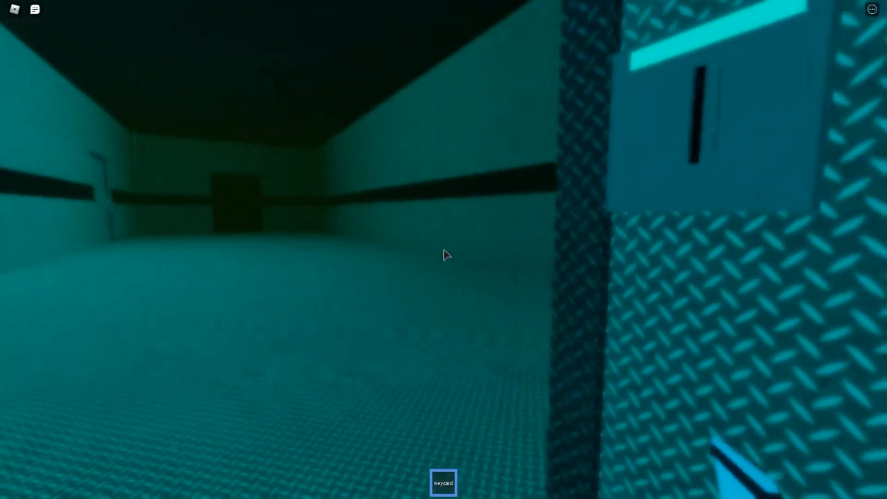
mouse_move(444, 255)
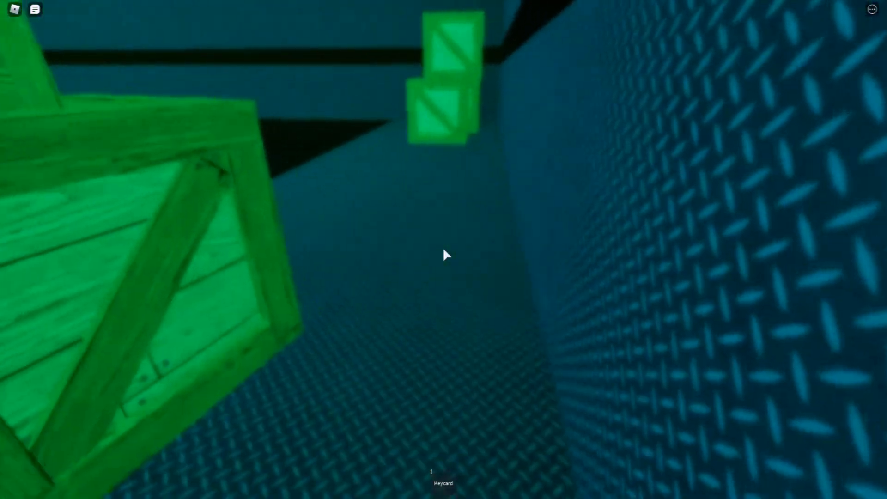
mouse_move(443, 255)
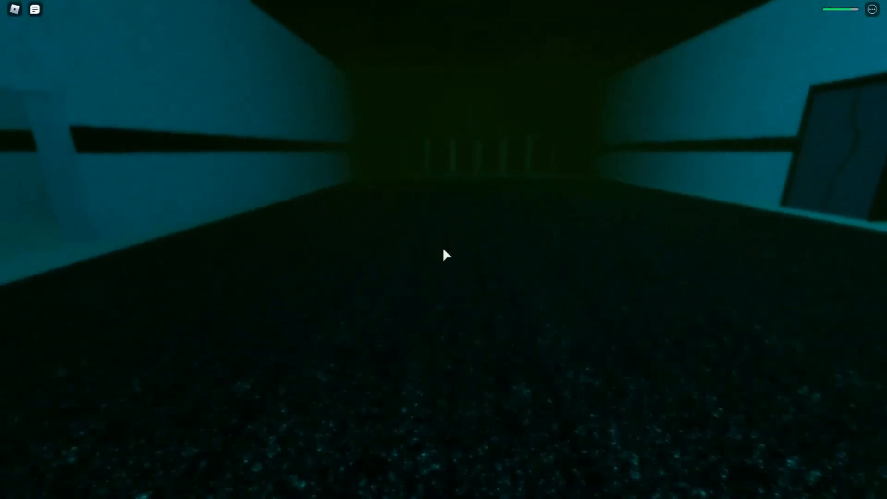
mouse_move(444, 255)
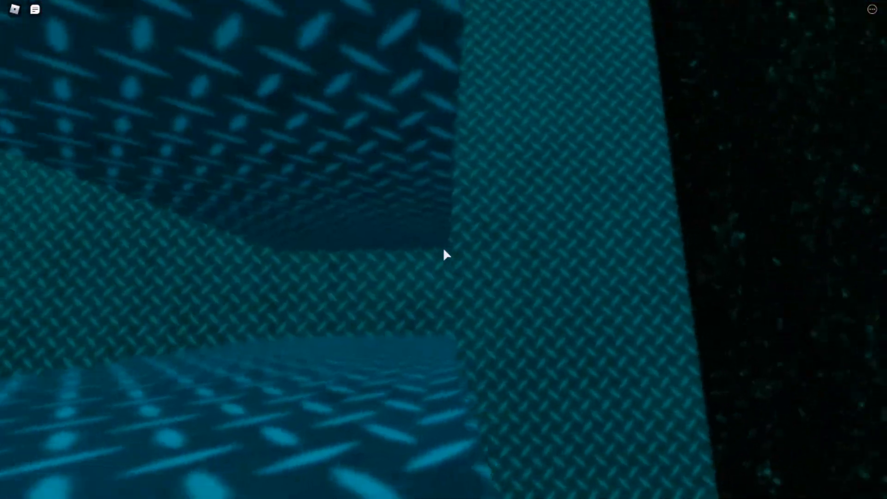